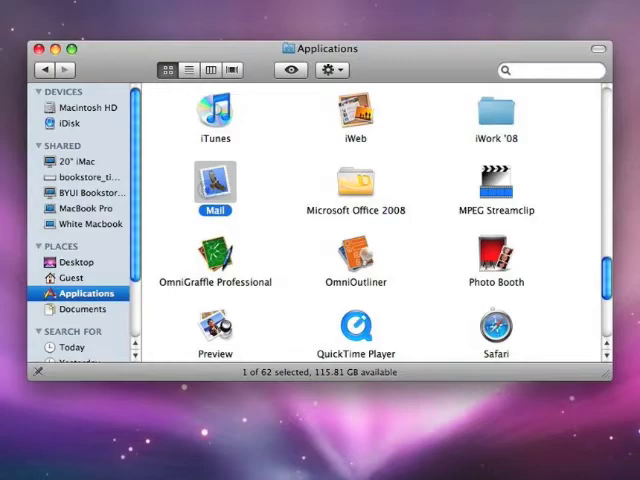
# Launch Mail from the Finder Applications folder
pyautogui.click(212, 69)
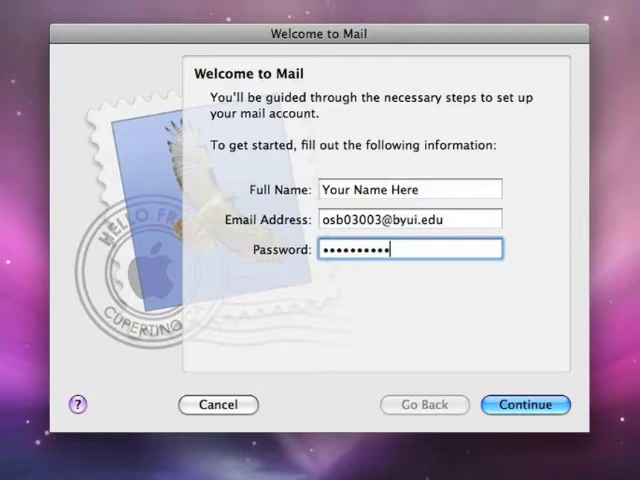
# Set up the incoming IMAP server 'University Email' at mail.byui.edu with user name and password
pyautogui.click(524, 404)
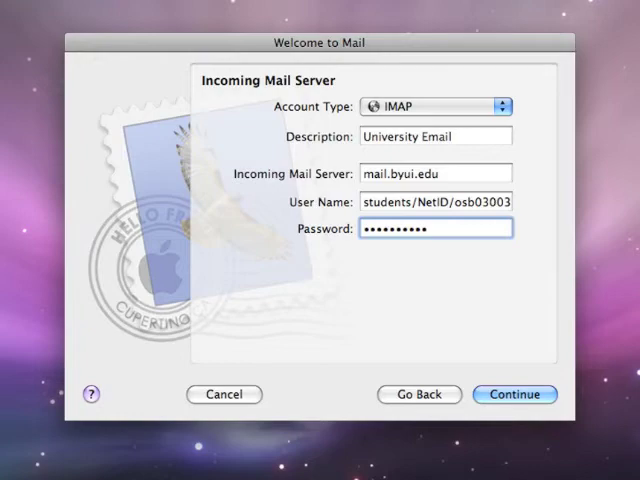
# Enter outgoing server mail.cableone.net with authentication credentials and finish setup to reach the inbox
pyautogui.click(514, 394)
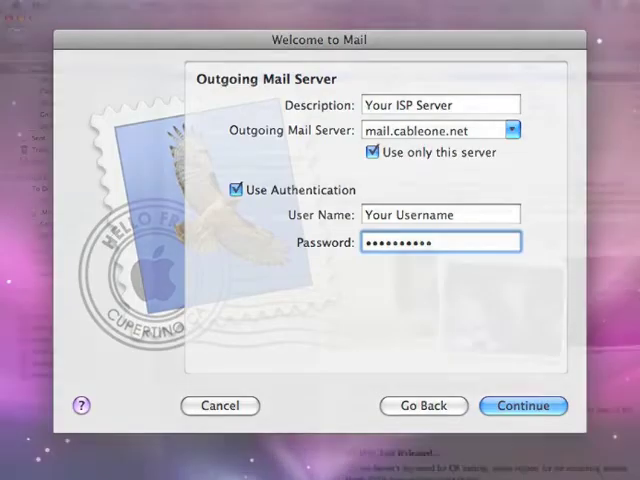
pyautogui.click(522, 405)
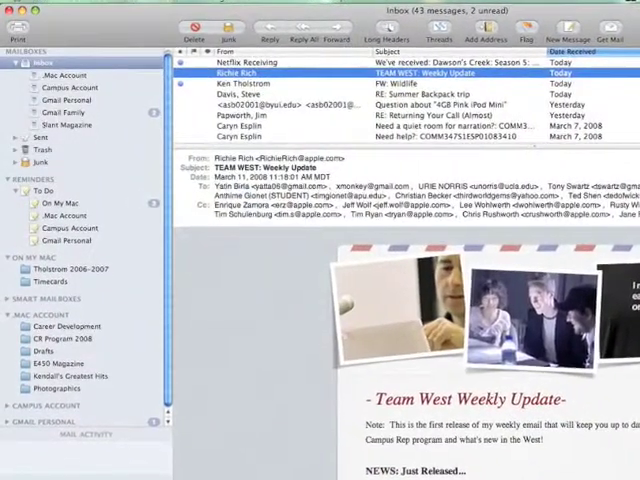